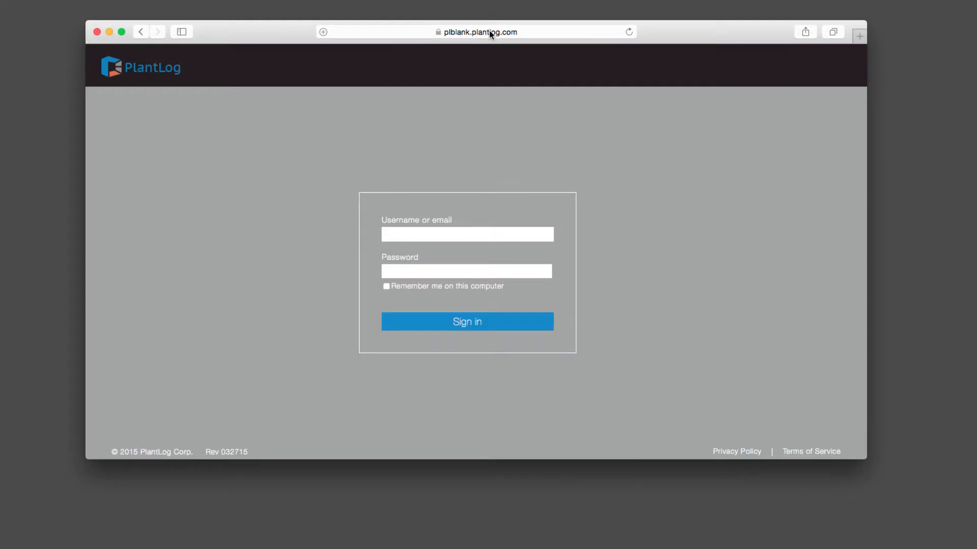
{"action": "mouse_move", "coordinate": [603, 317]}
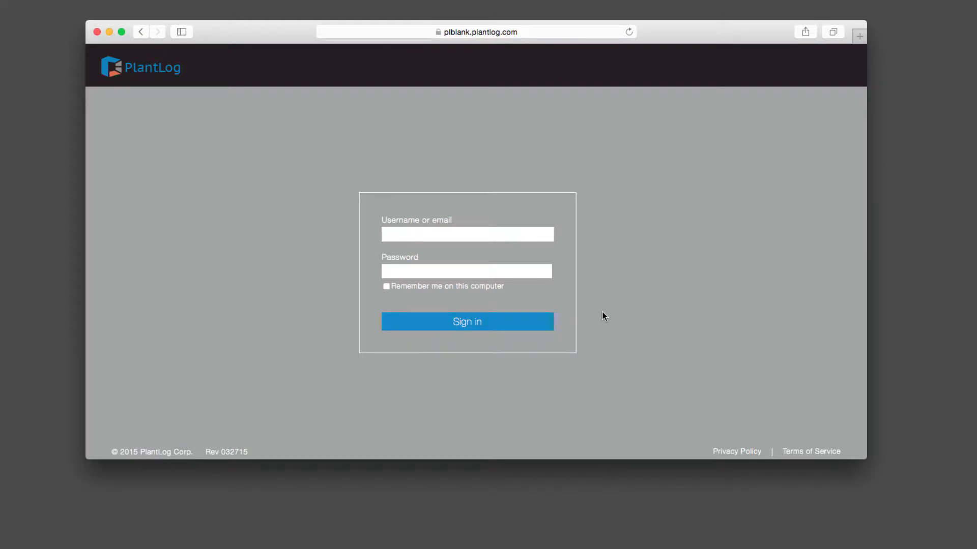
{"action": "mouse_move", "coordinate": [617, 228]}
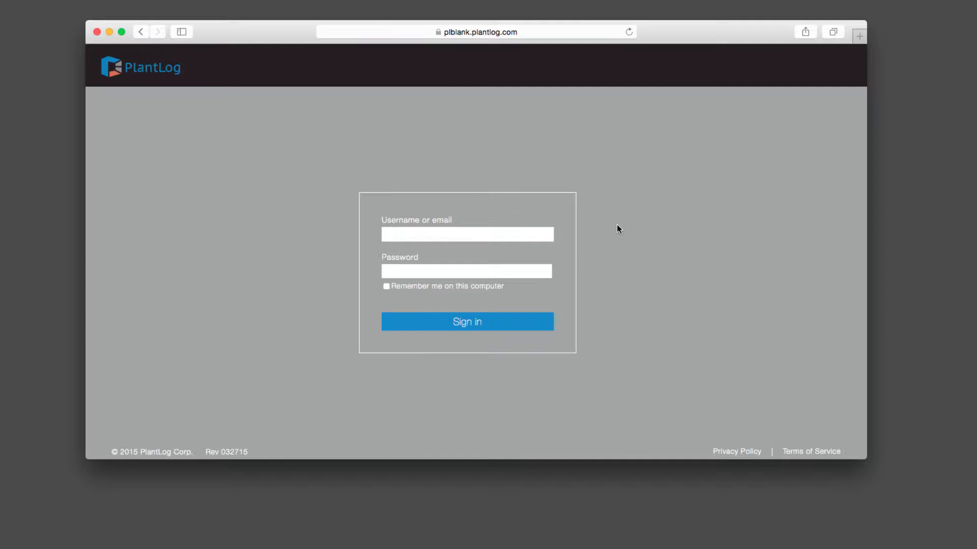
Step: Sign in to PlantLog as user 'Brian' to reach the Site Settings page
{"action": "type", "text": "Brian Dawkins"}
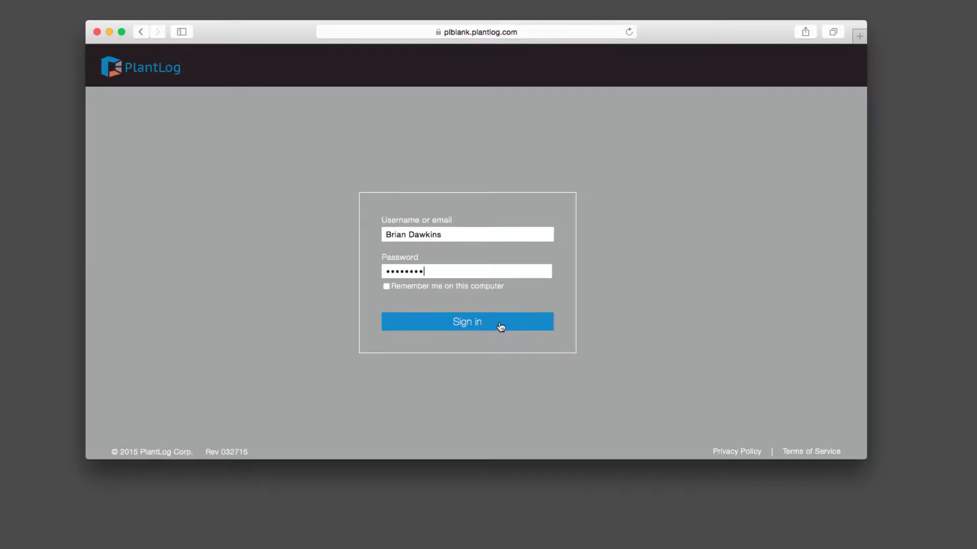
{"action": "left_click", "coordinate": [467, 322]}
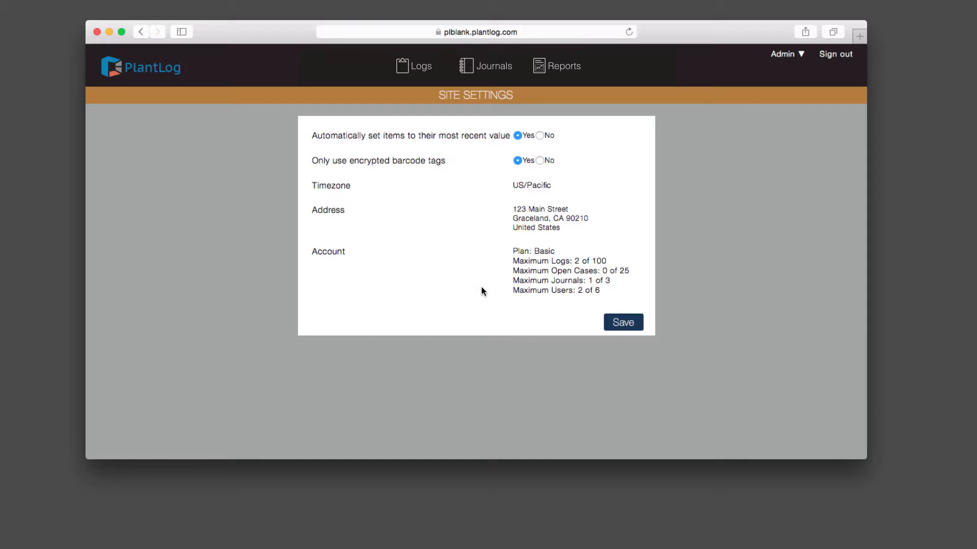
{"action": "mouse_move", "coordinate": [586, 115]}
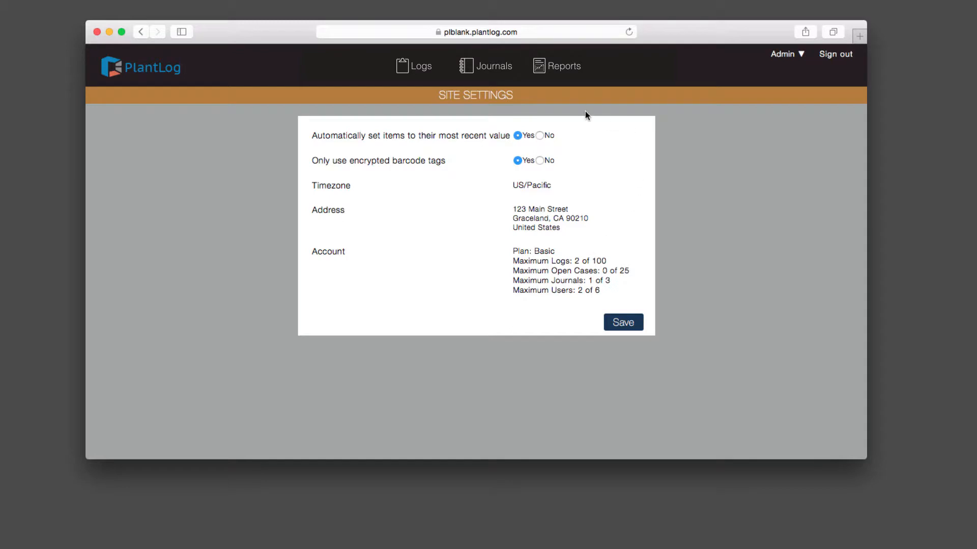
{"action": "mouse_move", "coordinate": [451, 113]}
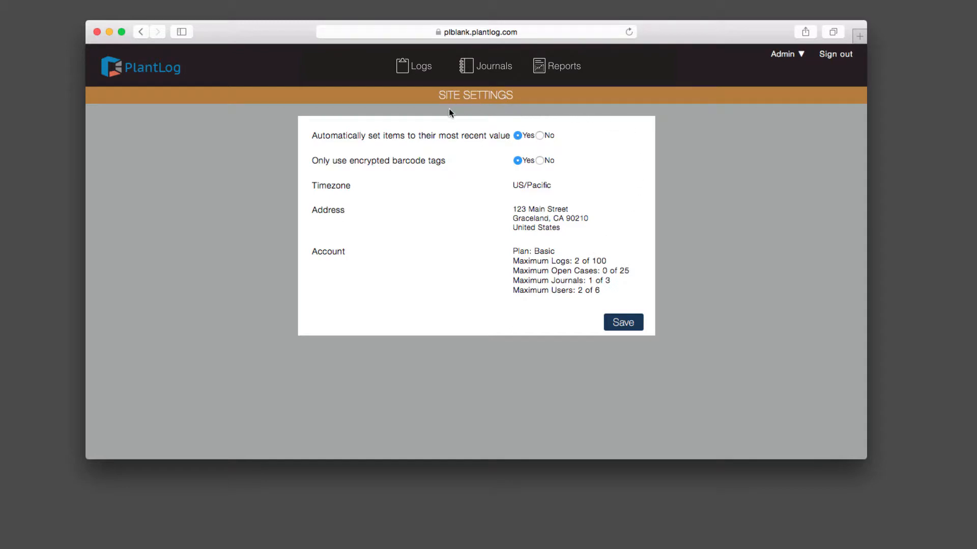
{"action": "mouse_move", "coordinate": [442, 135]}
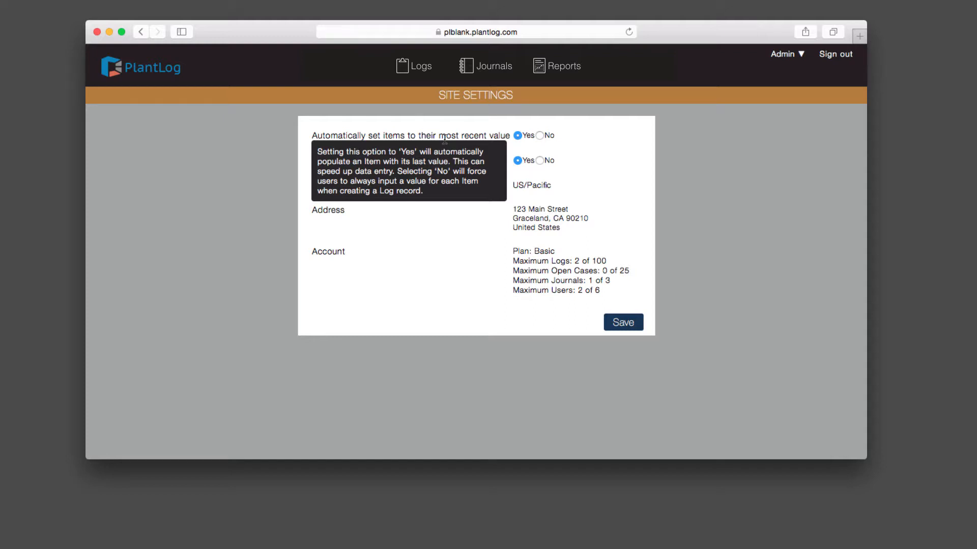
{"action": "mouse_move", "coordinate": [542, 109]}
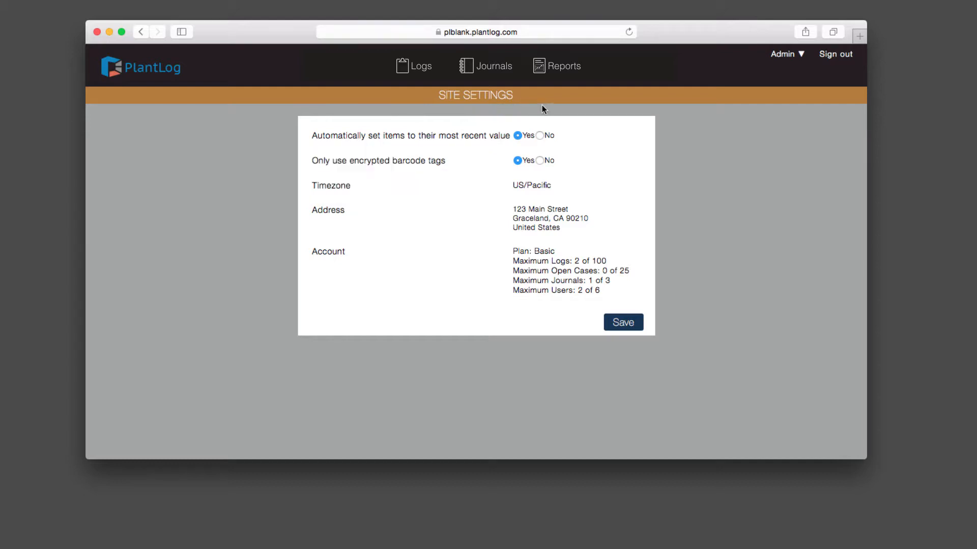
{"action": "mouse_move", "coordinate": [573, 136]}
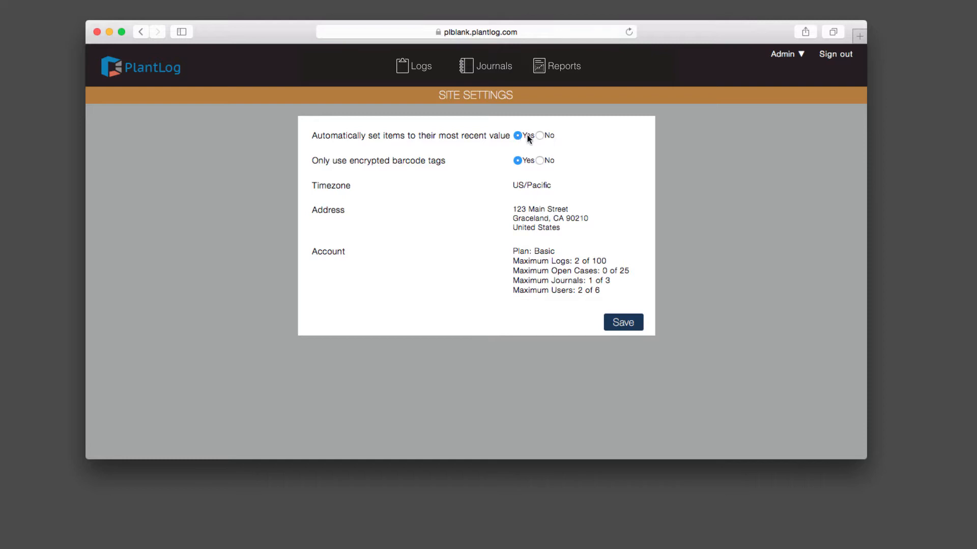
{"action": "mouse_move", "coordinate": [383, 154]}
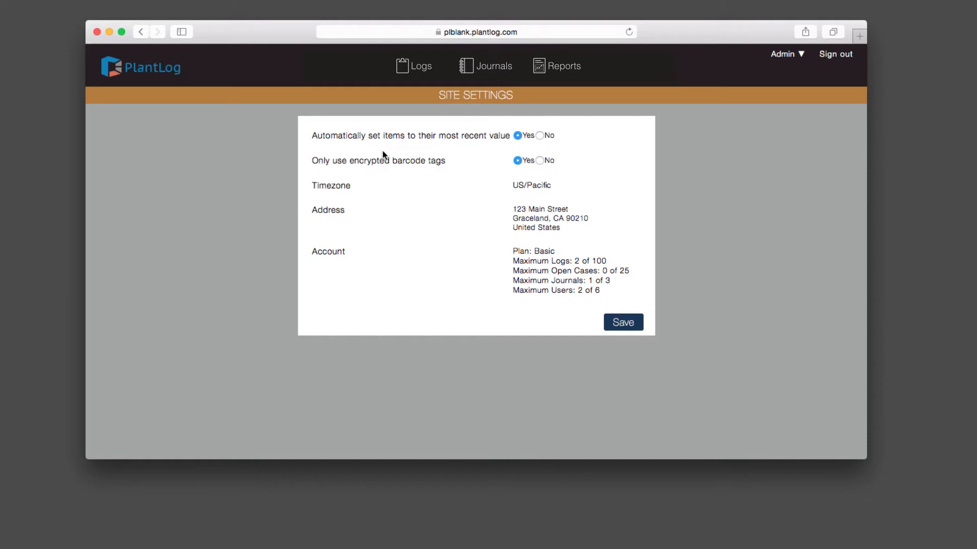
{"action": "mouse_move", "coordinate": [379, 159]}
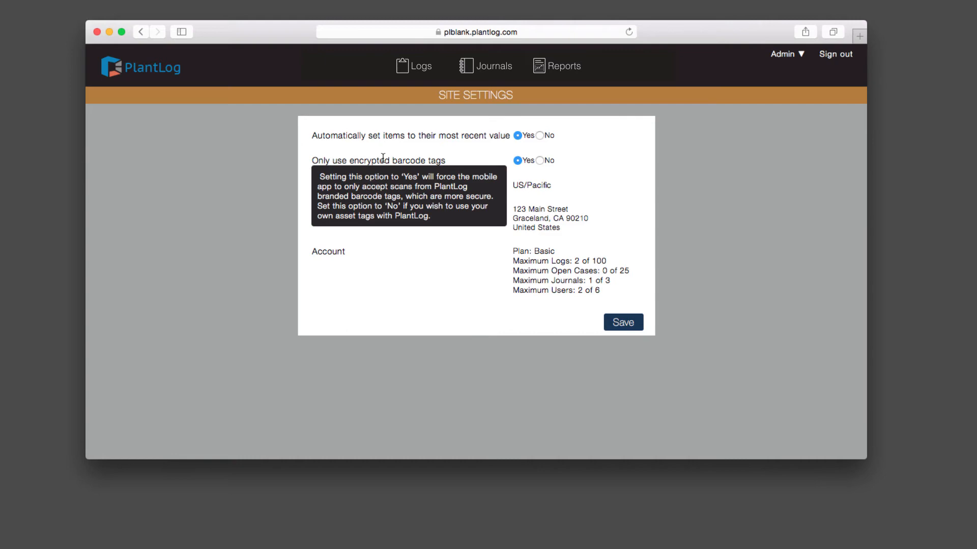
{"action": "mouse_move", "coordinate": [586, 159]}
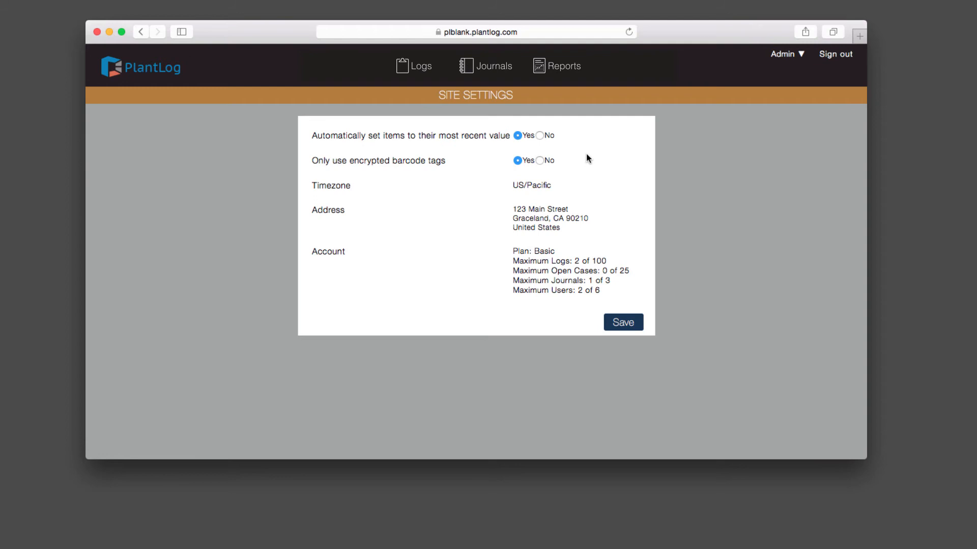
Step: Set 'Only use encrypted barcode tags' to No, leaving auto-set items at Yes
{"action": "left_click", "coordinate": [539, 161]}
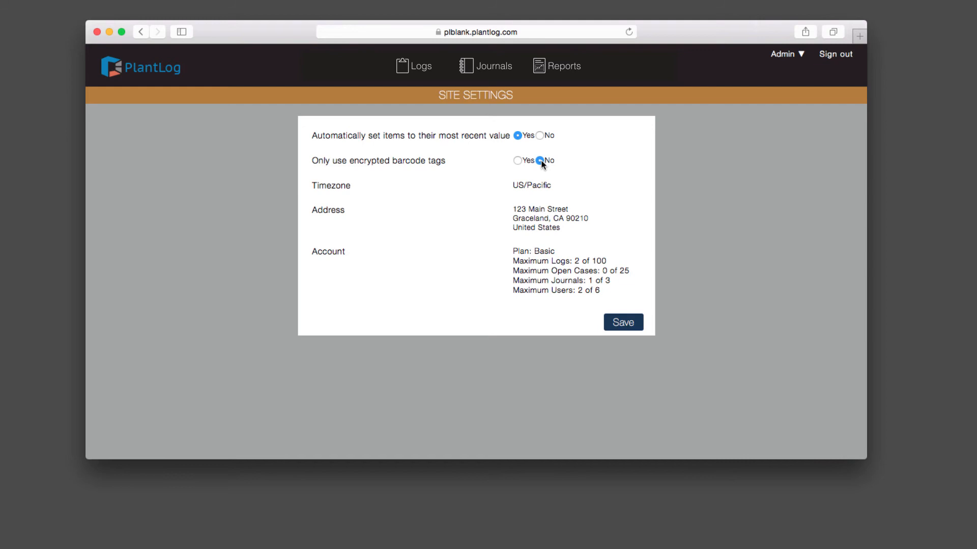
{"action": "mouse_move", "coordinate": [493, 161]}
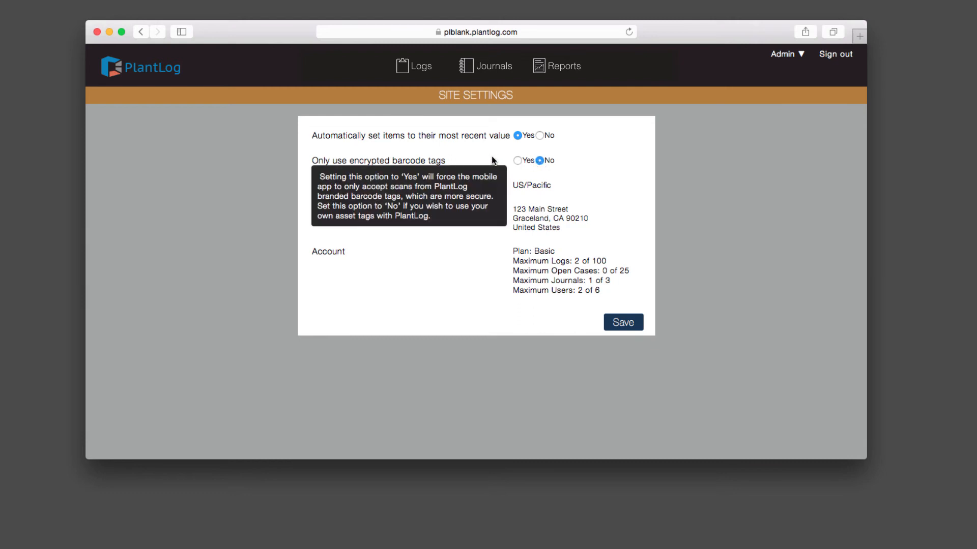
{"action": "mouse_move", "coordinate": [525, 161]}
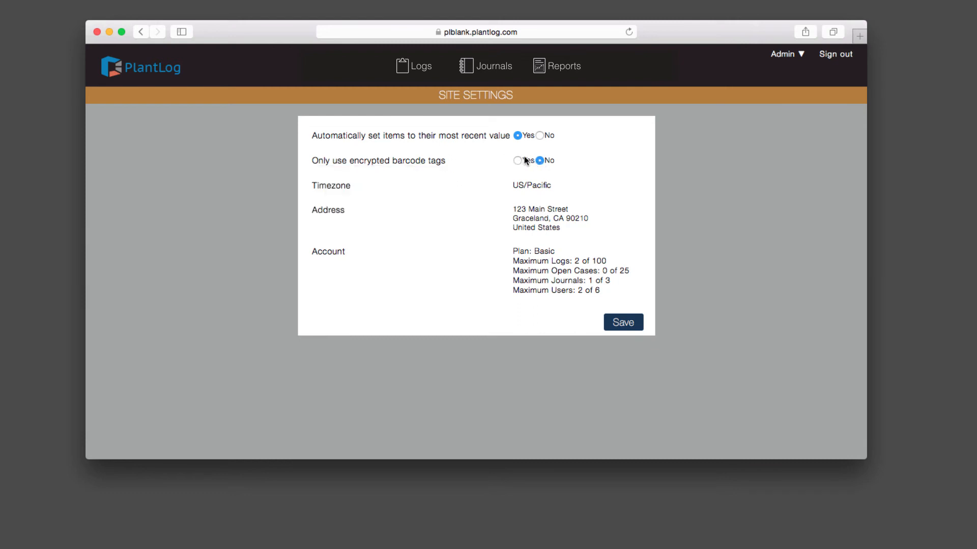